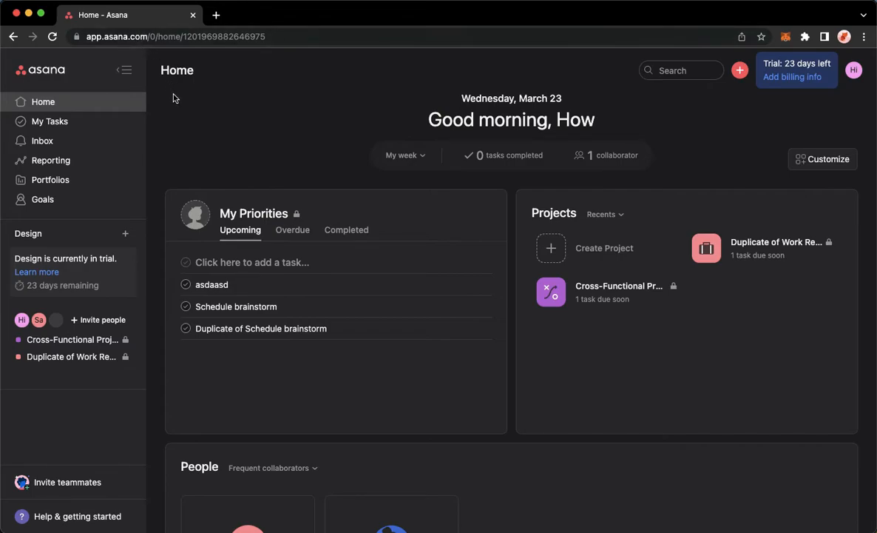
mouse_move(207, 125)
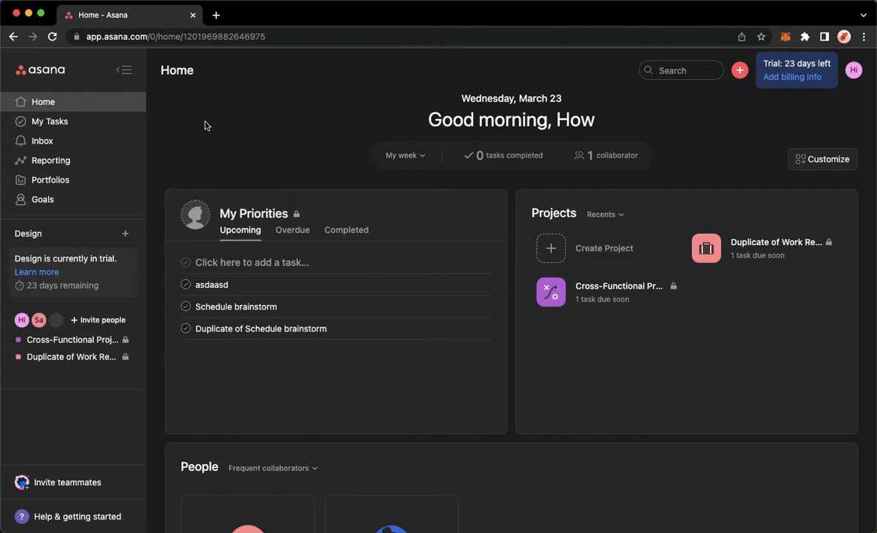
mouse_move(274, 126)
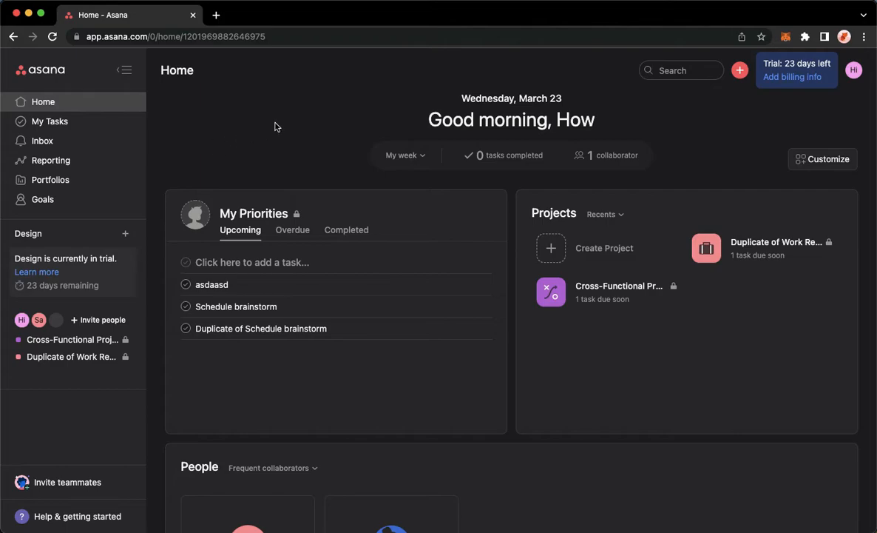
mouse_move(292, 129)
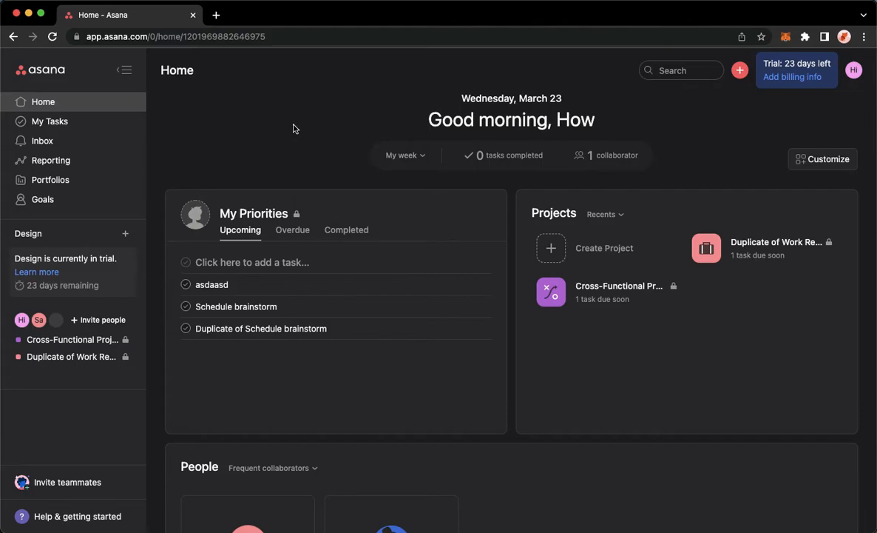
mouse_move(225, 146)
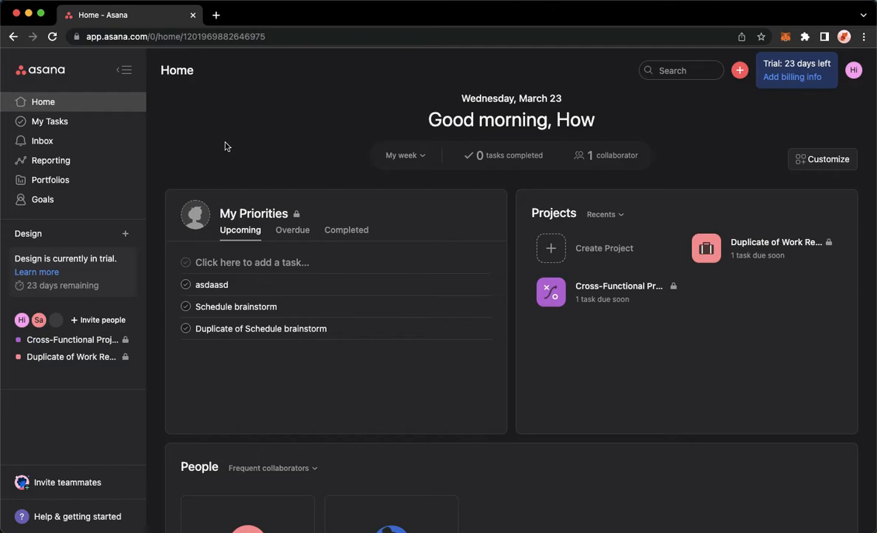
Open the 'Duplicate of Work Requests' project board from the sidebar
click(72, 356)
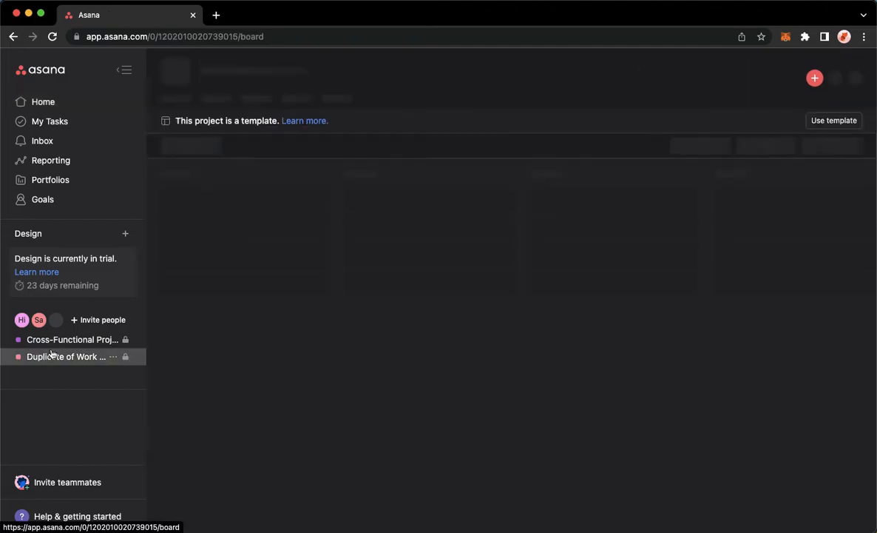
click(66, 356)
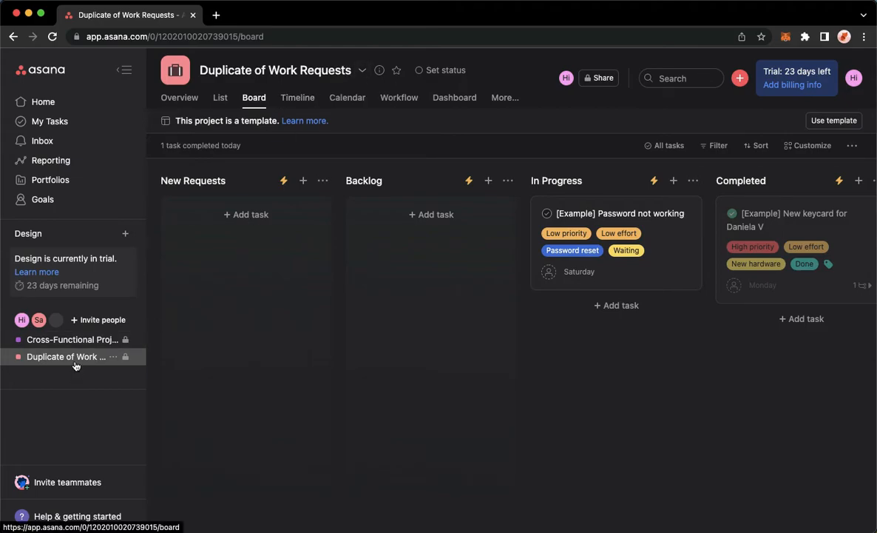
mouse_move(363, 71)
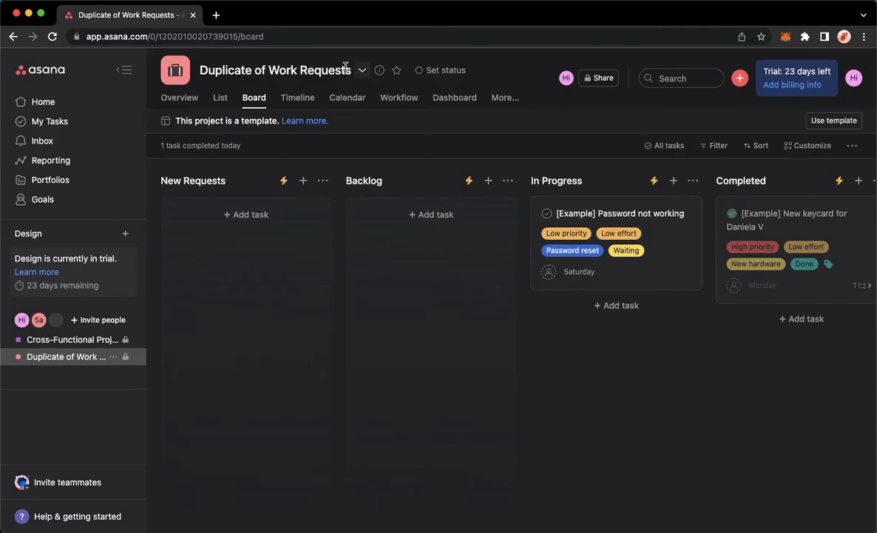
mouse_move(363, 70)
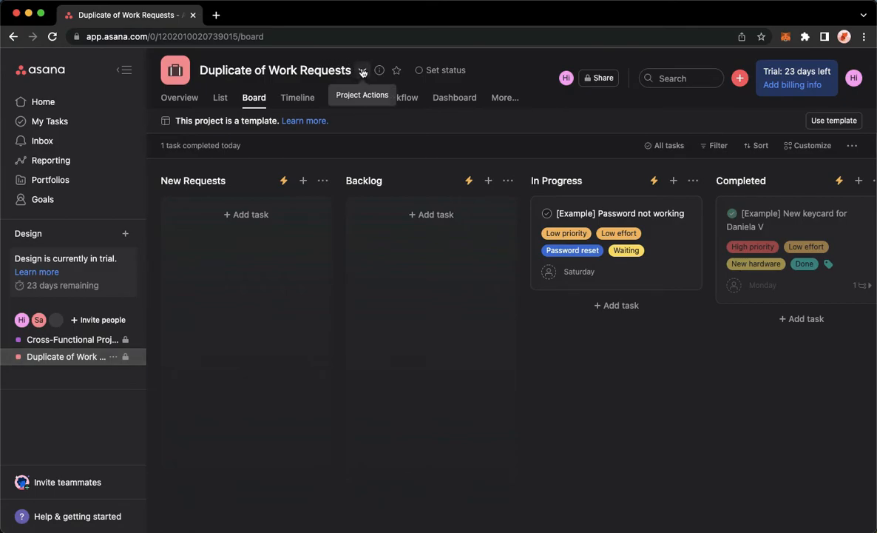
Convert the 'Duplicate of Work Requests' template back into a regular project via Project Actions
click(362, 70)
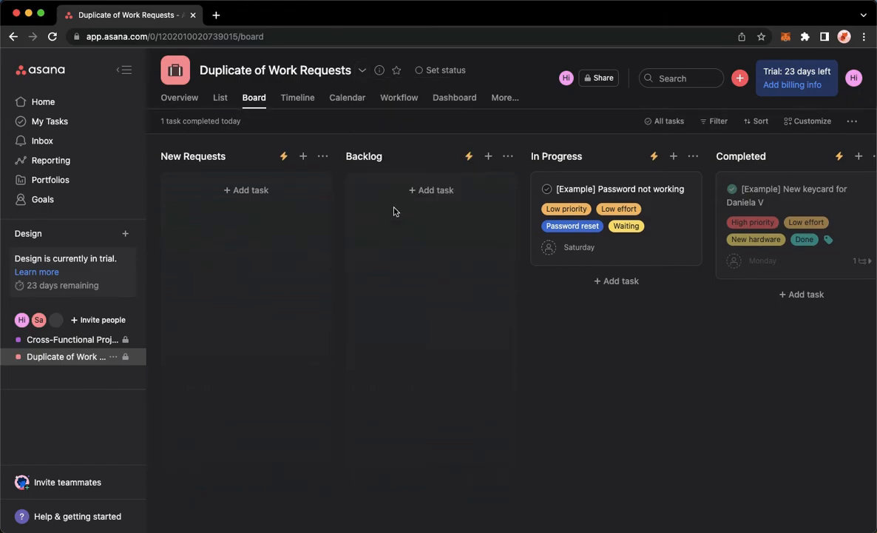
mouse_move(382, 225)
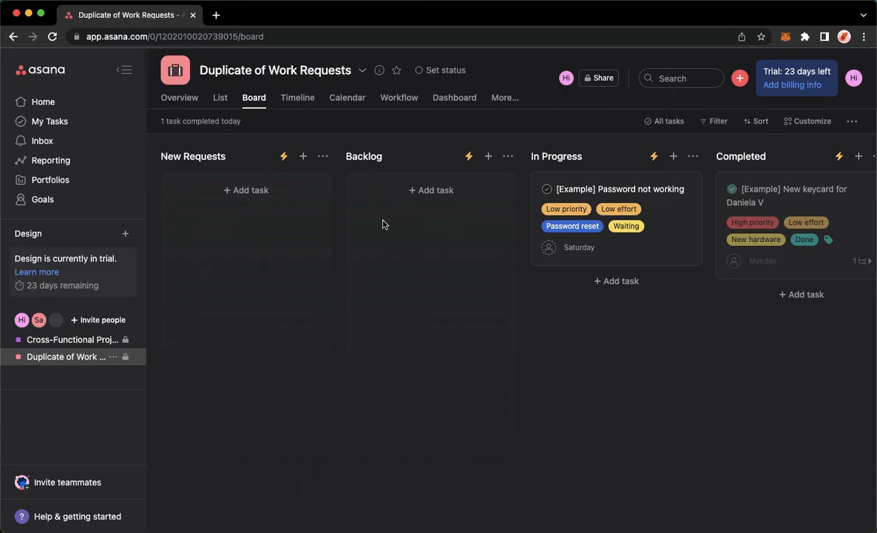